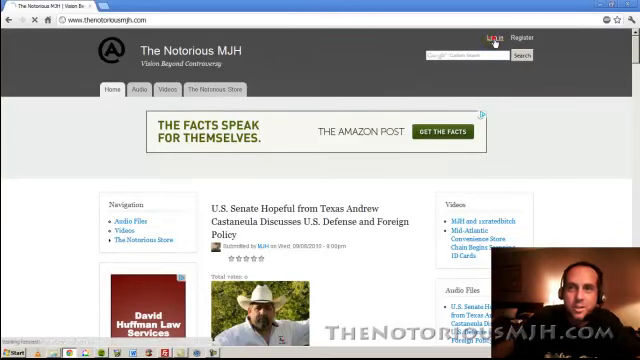
# Step: Open the login page, browse the Create new account form with its captcha, and return to Log in
pyautogui.click(492, 38)
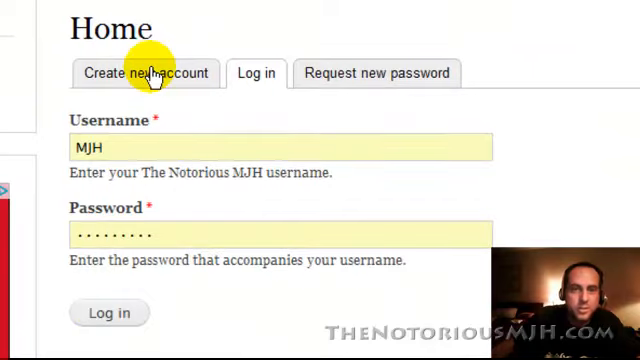
pyautogui.click(109, 313)
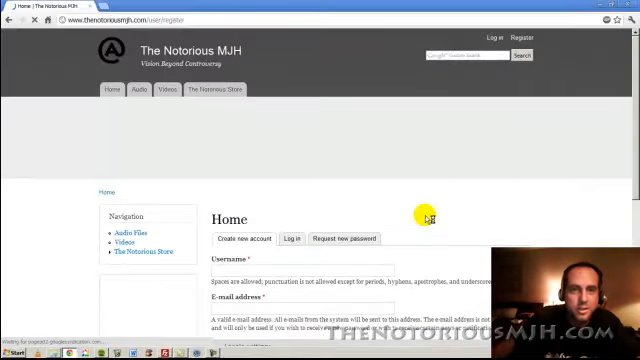
pyautogui.scroll(-3)
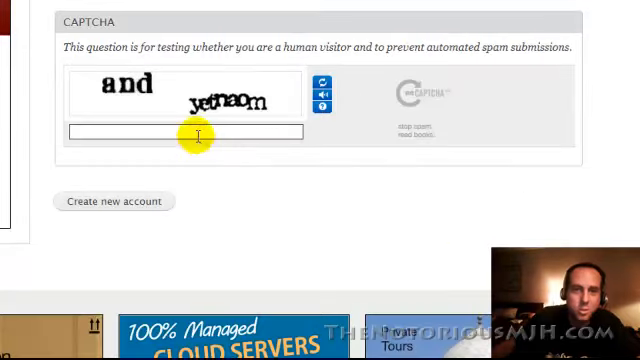
pyautogui.moveTo(289, 298)
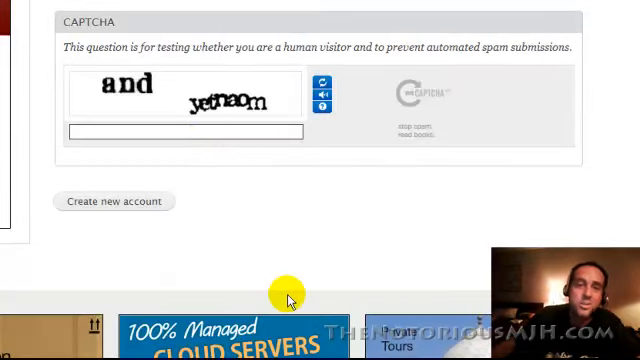
pyautogui.scroll(3)
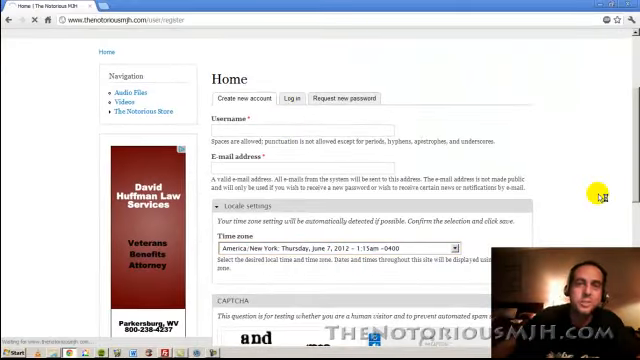
pyautogui.click(277, 97)
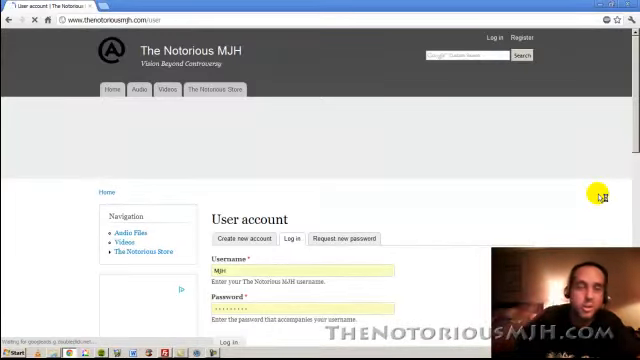
# Step: Sign in and scroll the profile page down to the embedded Spotify playlist player
pyautogui.scroll(-3)
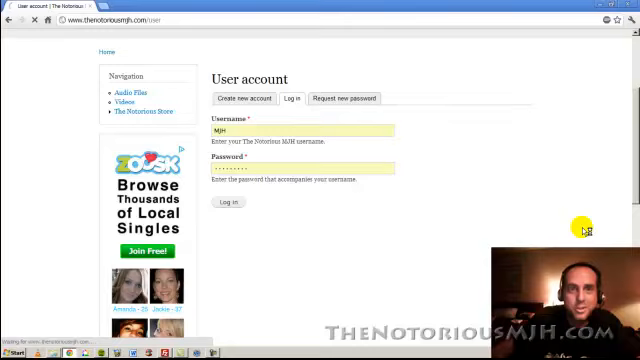
pyautogui.click(230, 203)
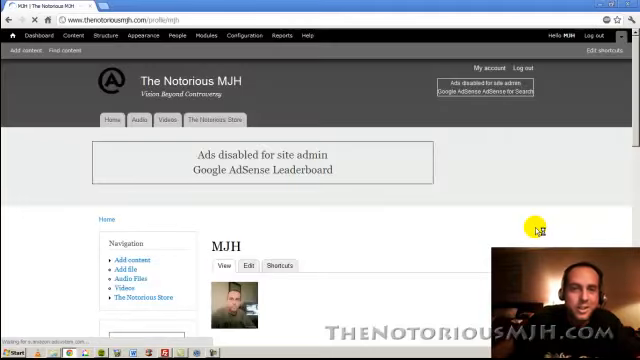
pyautogui.scroll(-3)
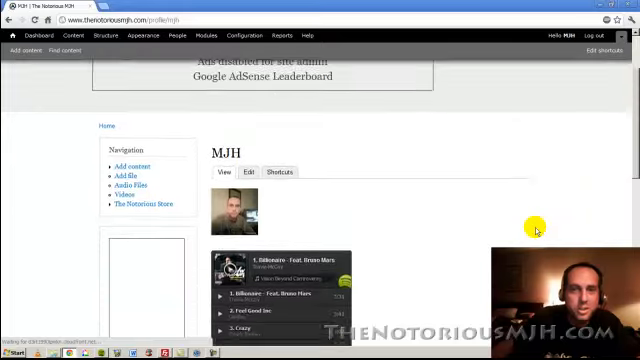
pyautogui.scroll(-3)
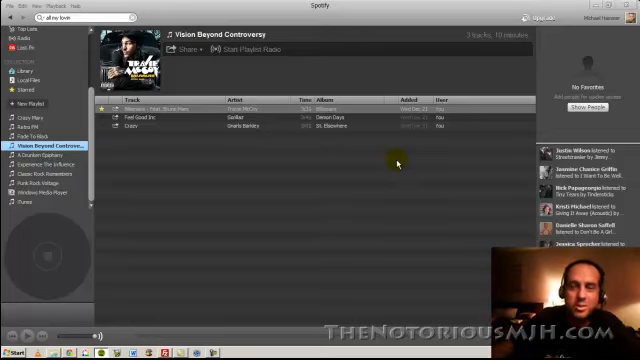
pyautogui.moveTo(285, 210)
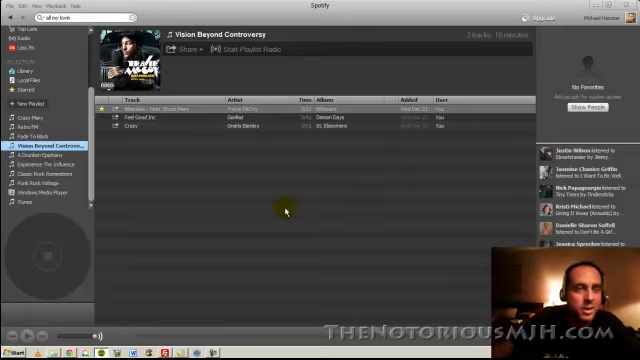
pyautogui.moveTo(128, 210)
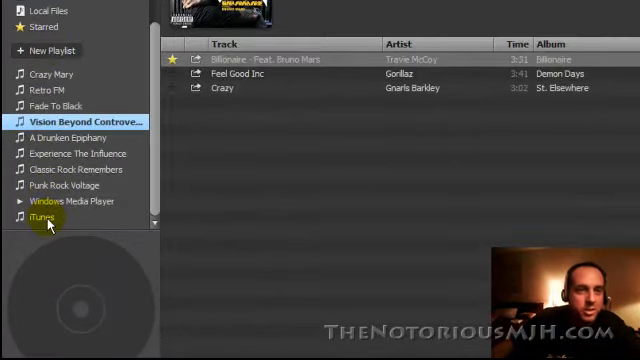
# Step: Scroll through the Spotify playlist list to the Vision Beyond Controversy playlist
pyautogui.scroll(3)
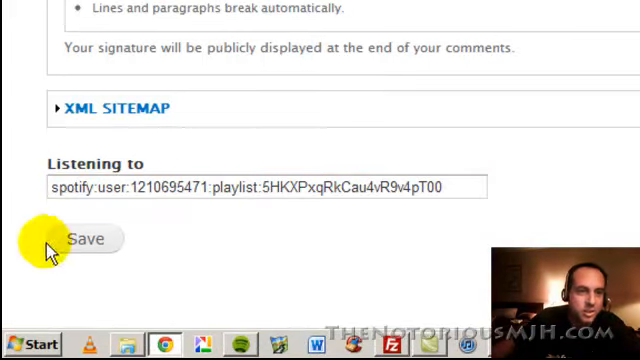
# Step: Save the profile edit form with the Spotify playlist URI in Listening to
pyautogui.click(85, 239)
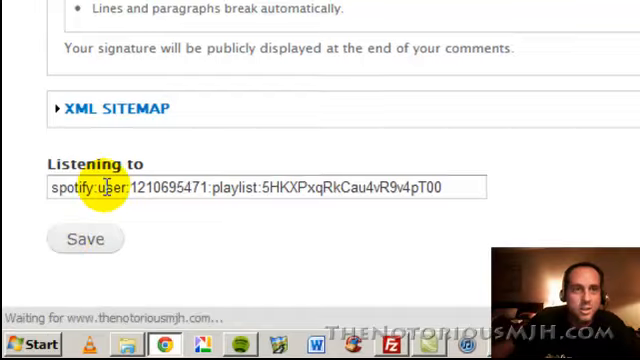
pyautogui.scroll(3)
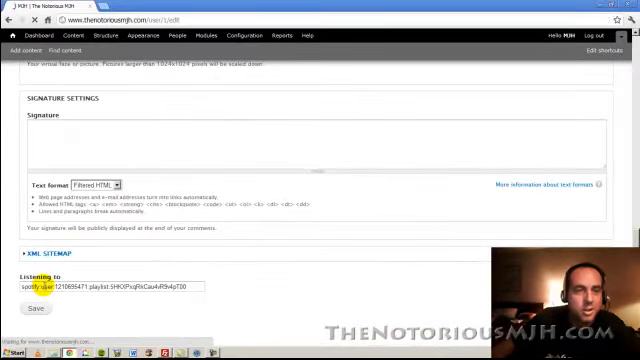
pyautogui.click(34, 309)
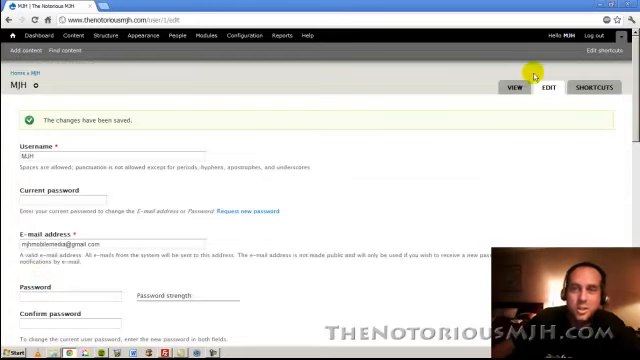
pyautogui.moveTo(495, 183)
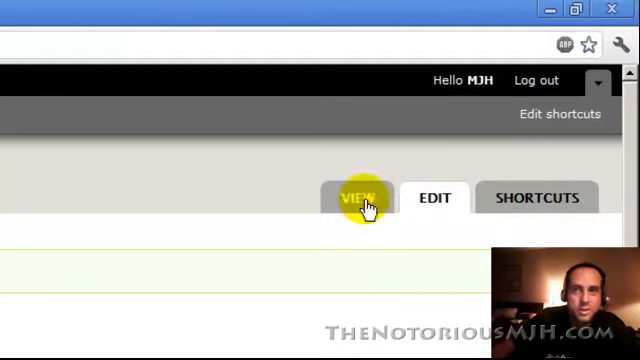
# Step: View the MJH profile and scroll to the Spotify player listing three tracks
pyautogui.click(357, 197)
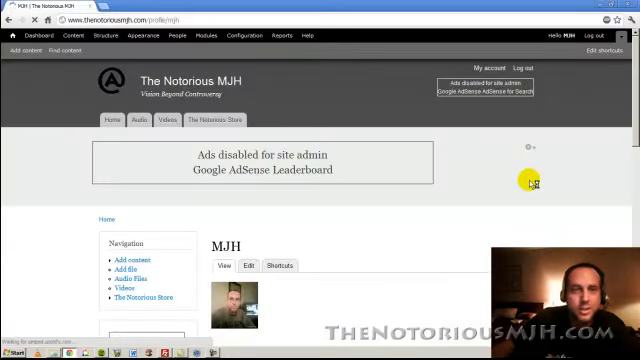
pyautogui.scroll(-3)
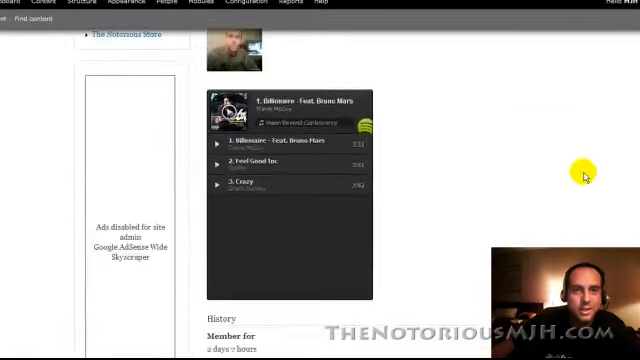
pyautogui.scroll(-3)
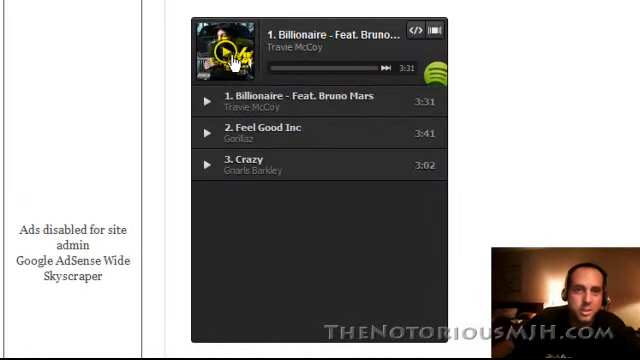